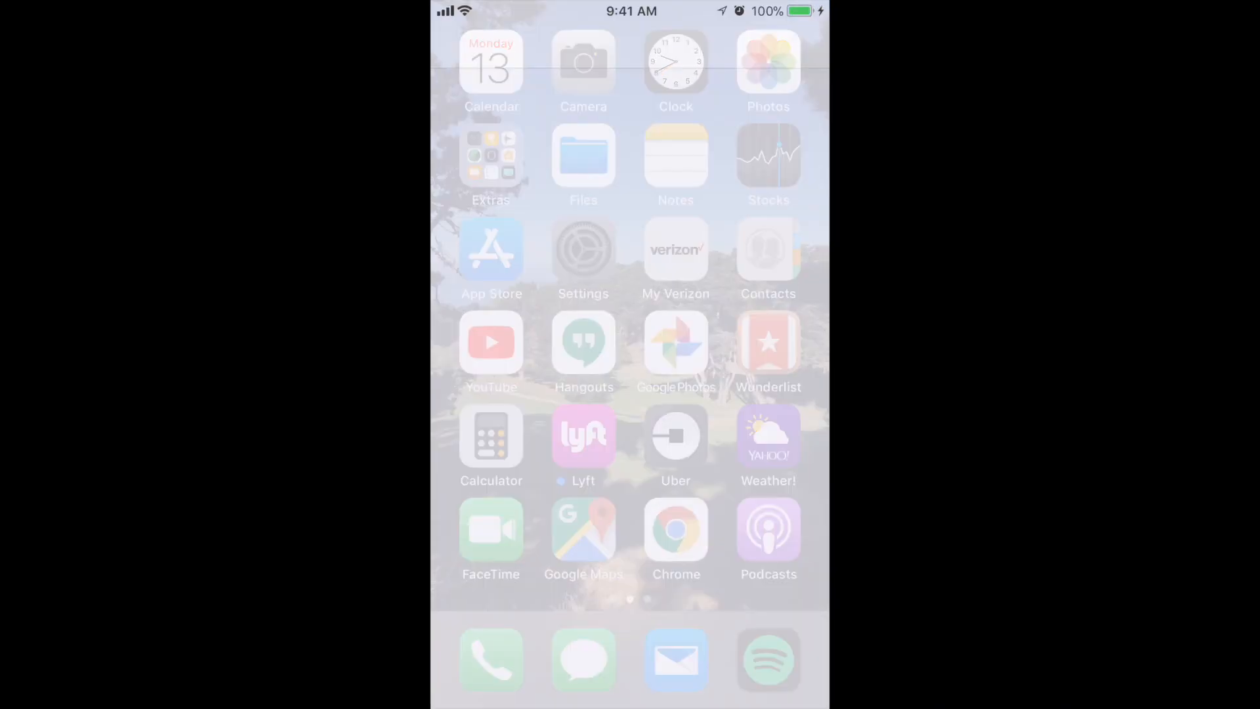
# Step: Go from Settings through Accounts & Passwords and Add Account to the Other option
pyautogui.click(584, 257)
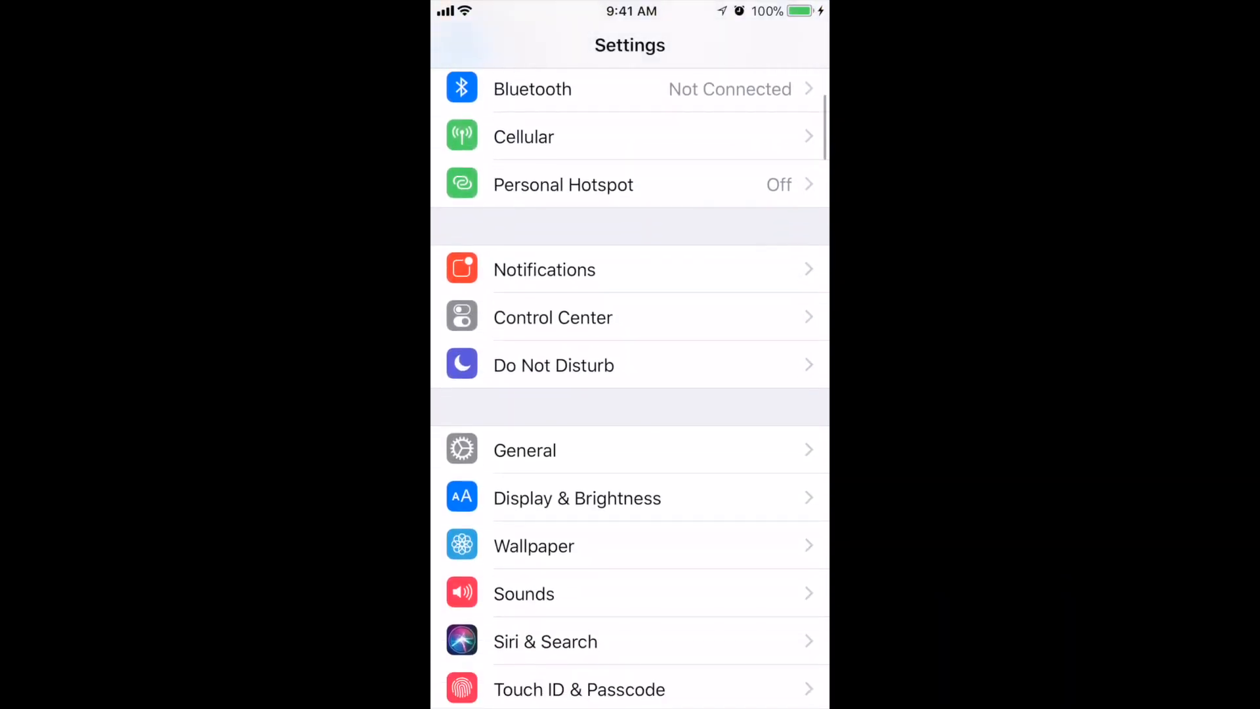
pyautogui.scroll(-3)
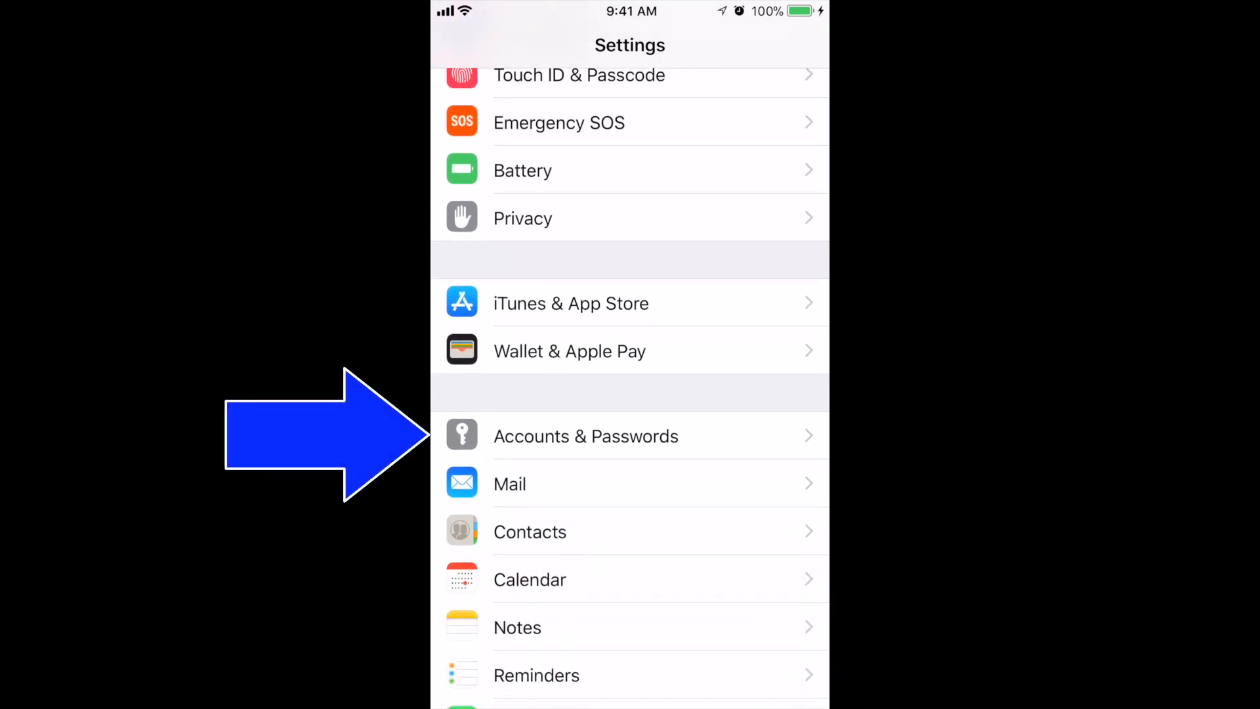
pyautogui.click(587, 436)
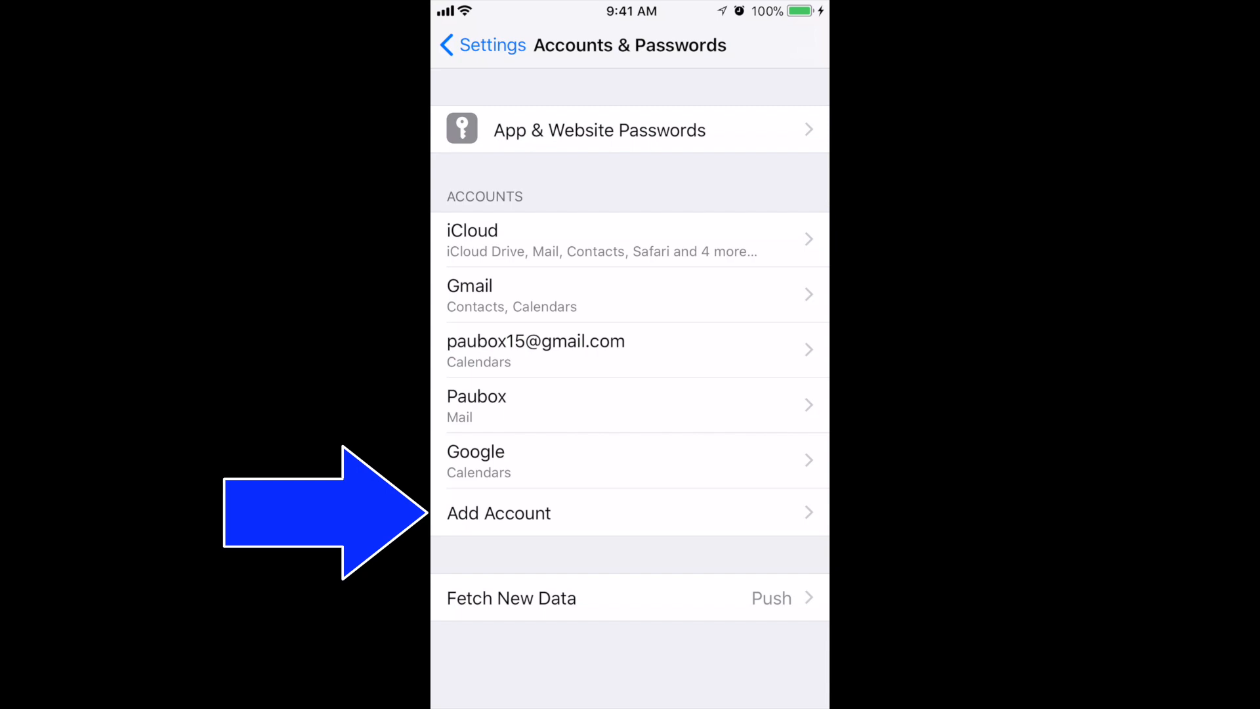
pyautogui.click(499, 513)
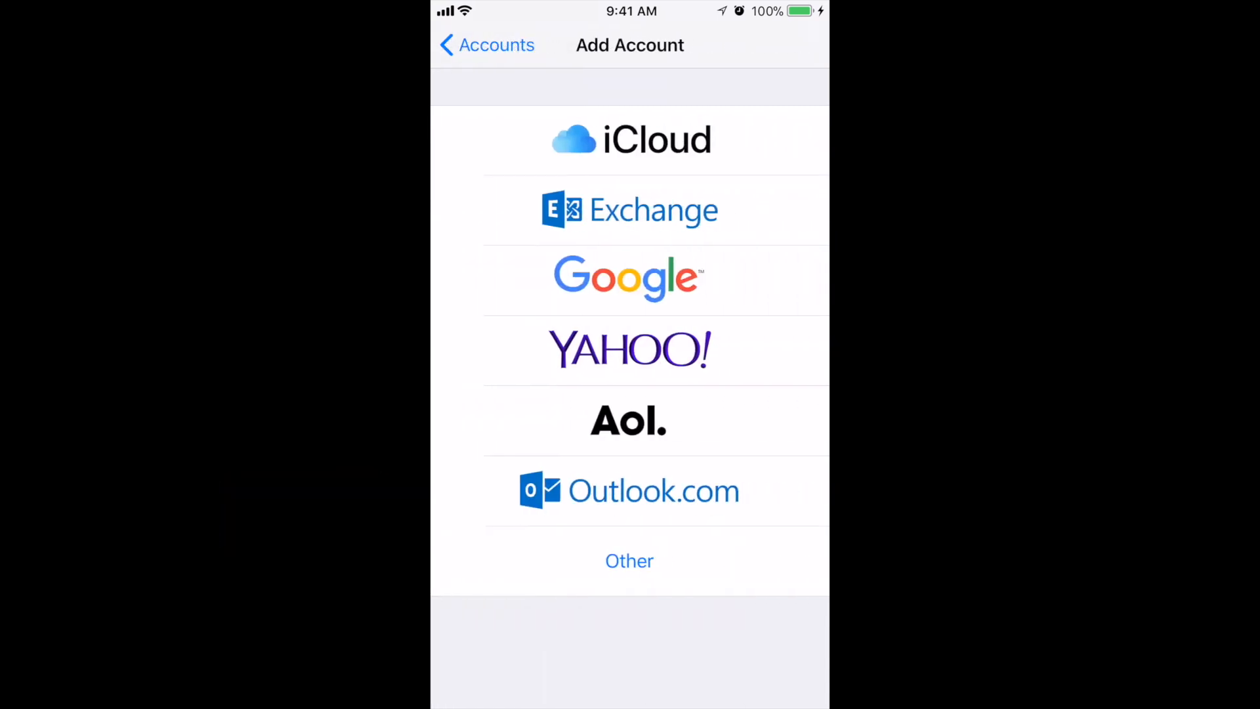
pyautogui.click(629, 560)
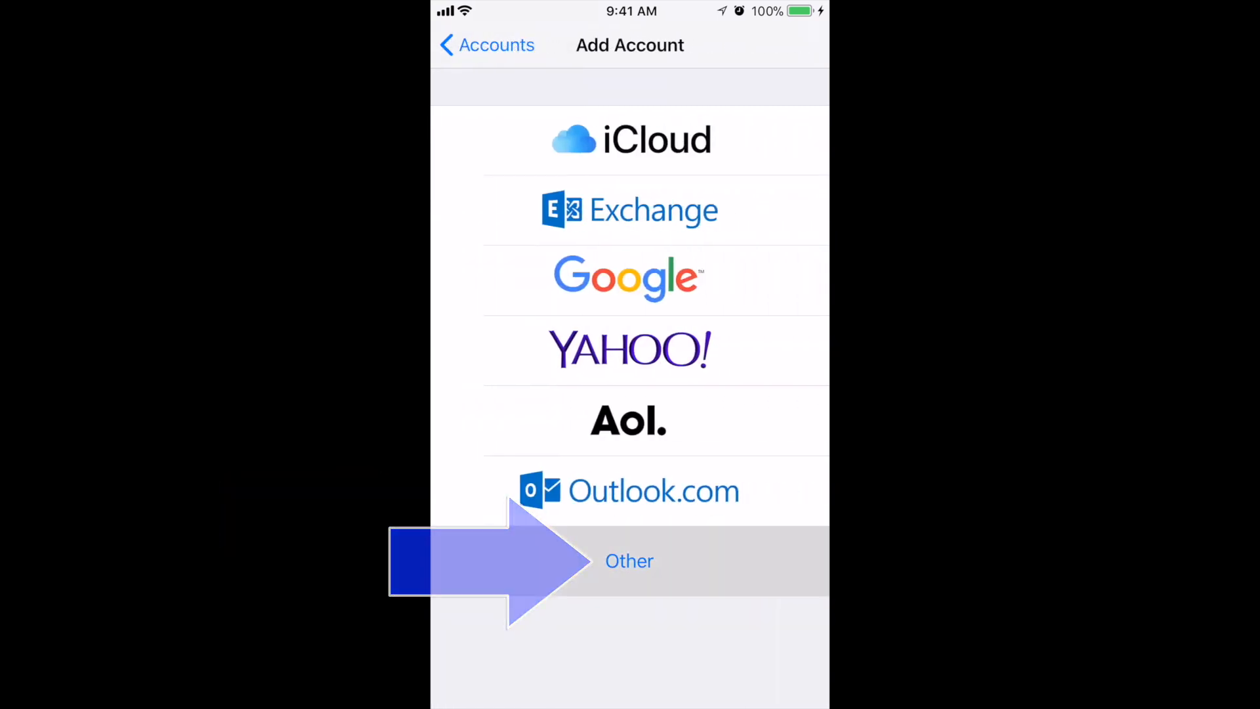
pyautogui.click(630, 561)
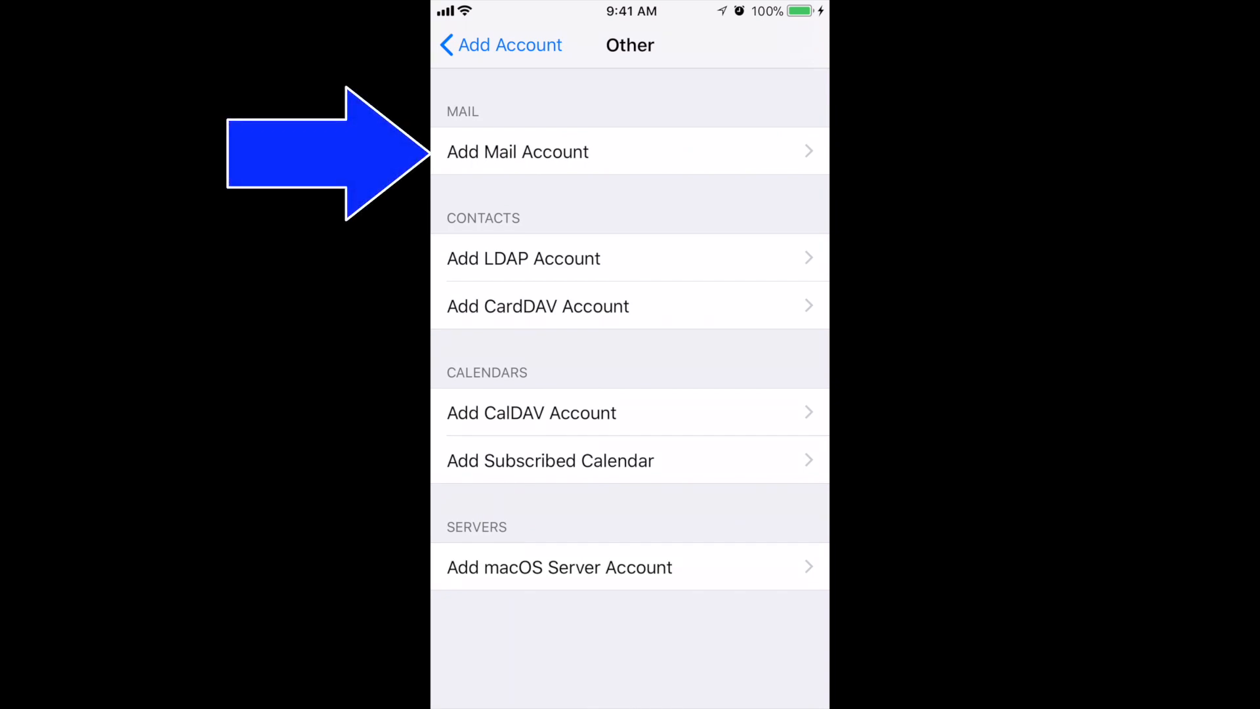
# Step: Add a mail account named Demo with the Pauboxmail address, password and description Pauboxmail
pyautogui.click(518, 151)
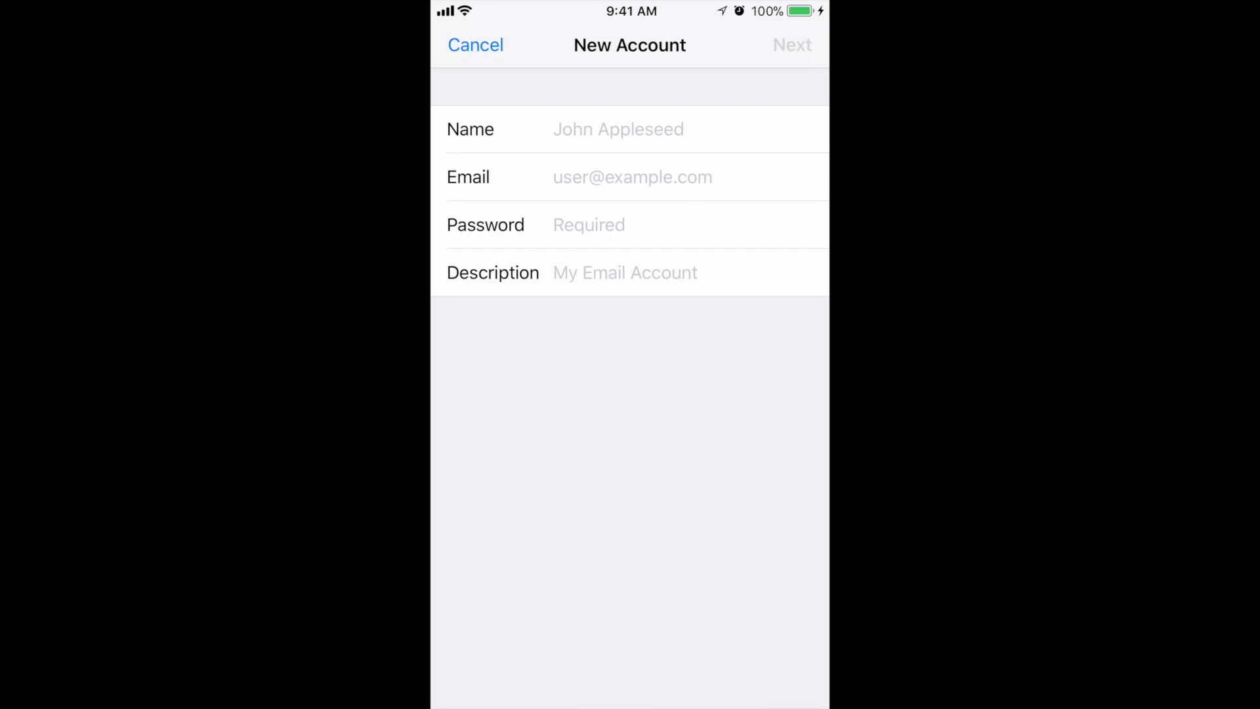
pyautogui.click(618, 128)
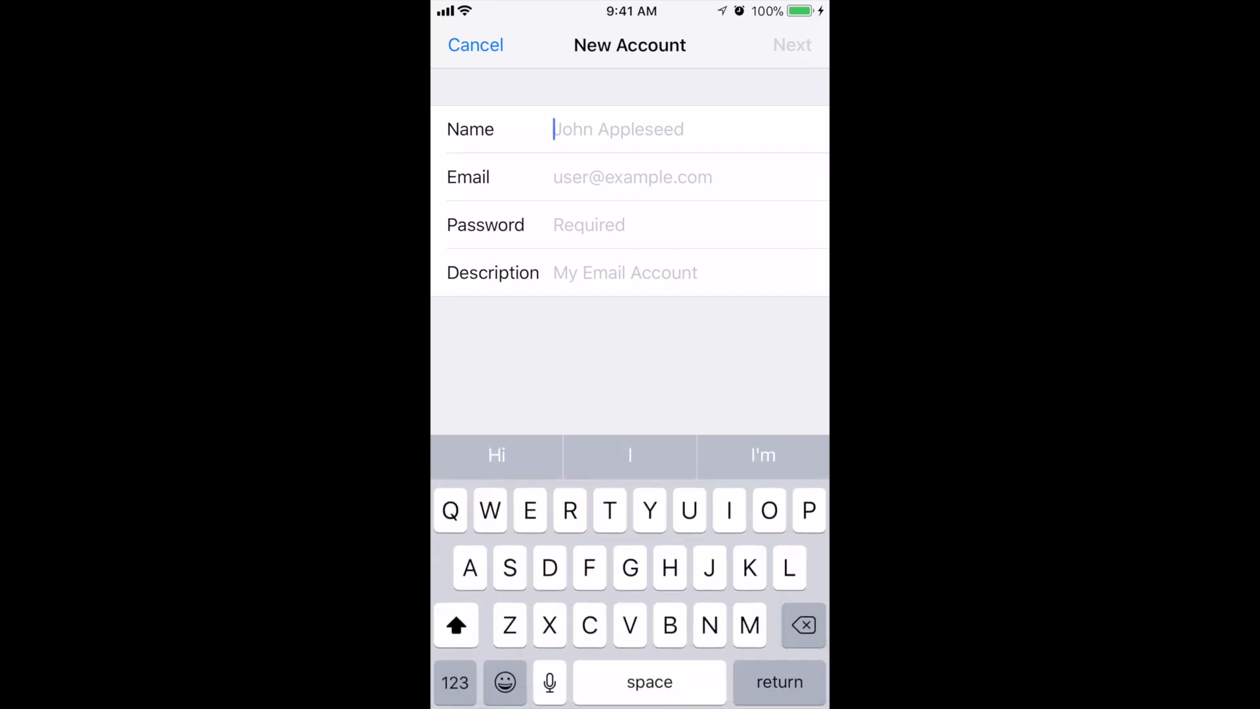
pyautogui.write('Demo')
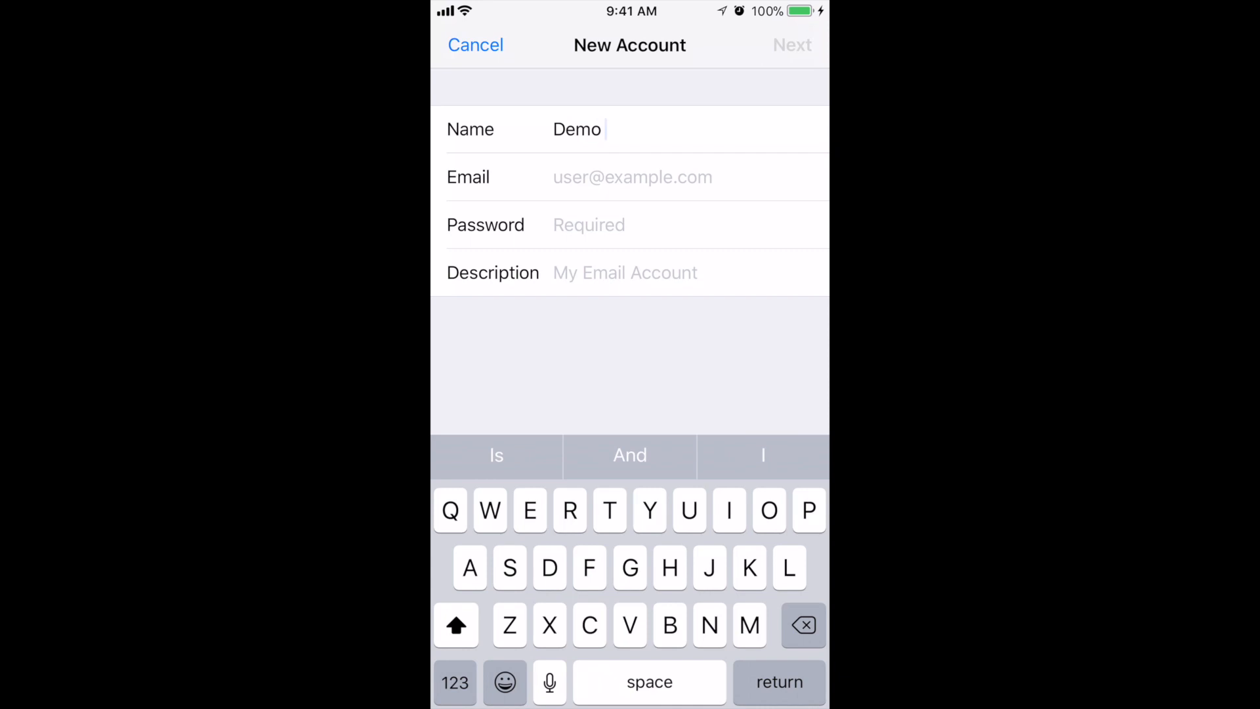
pyautogui.click(631, 176)
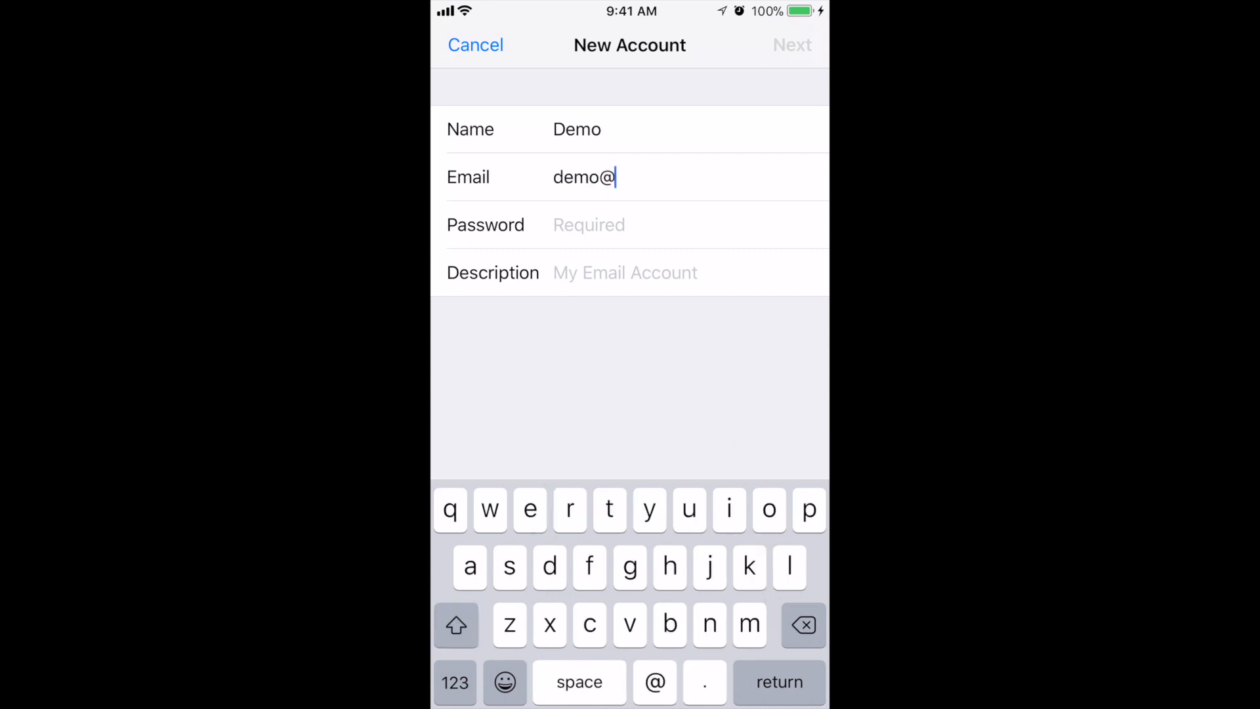
pyautogui.write('pauboxmail.com')
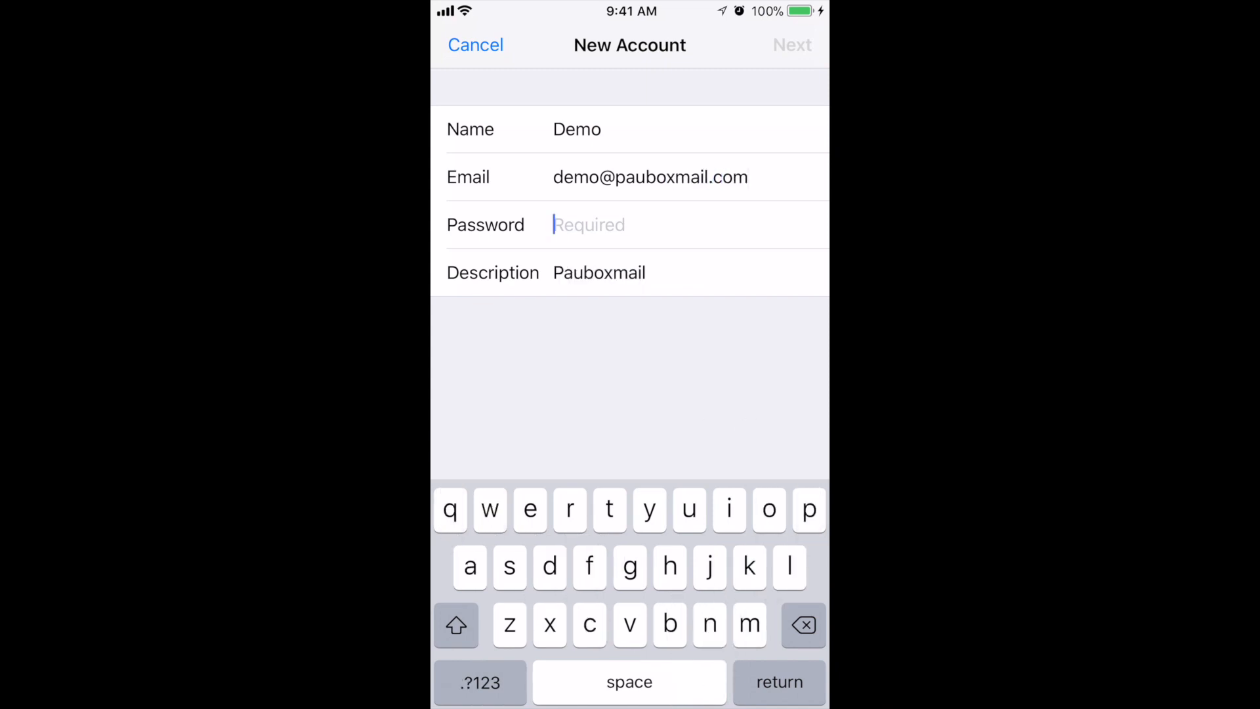
pyautogui.write('p')
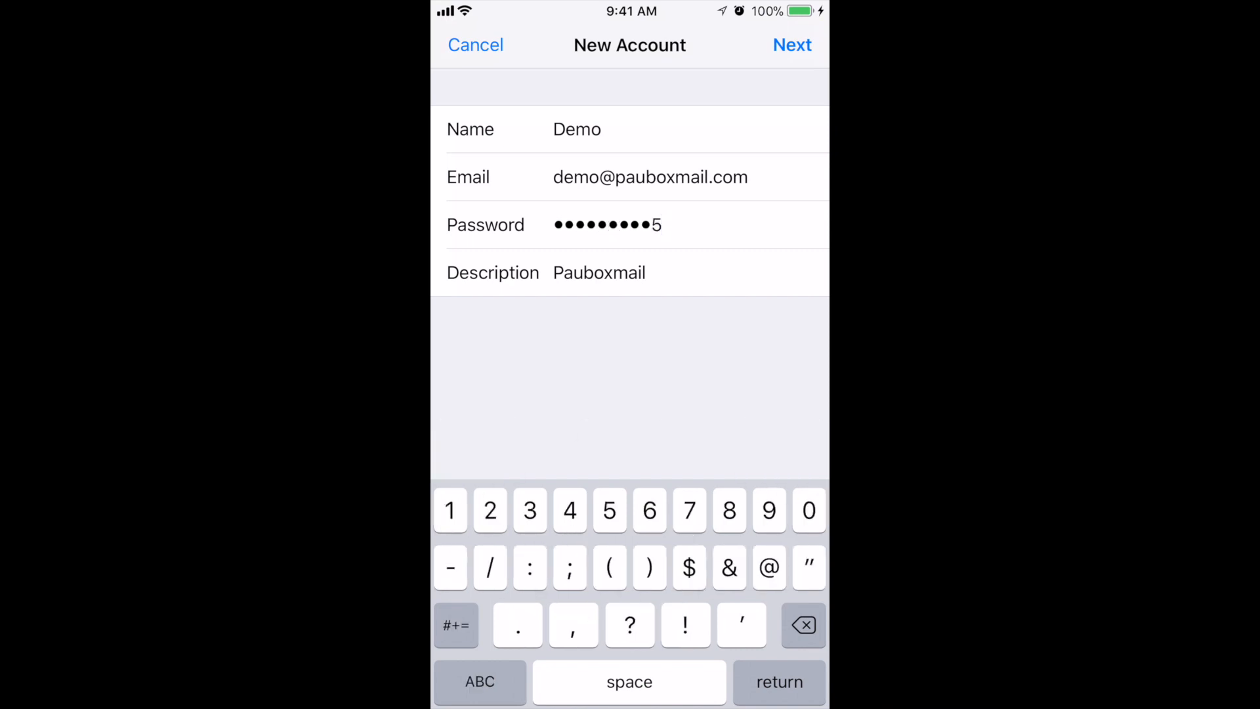
pyautogui.click(599, 272)
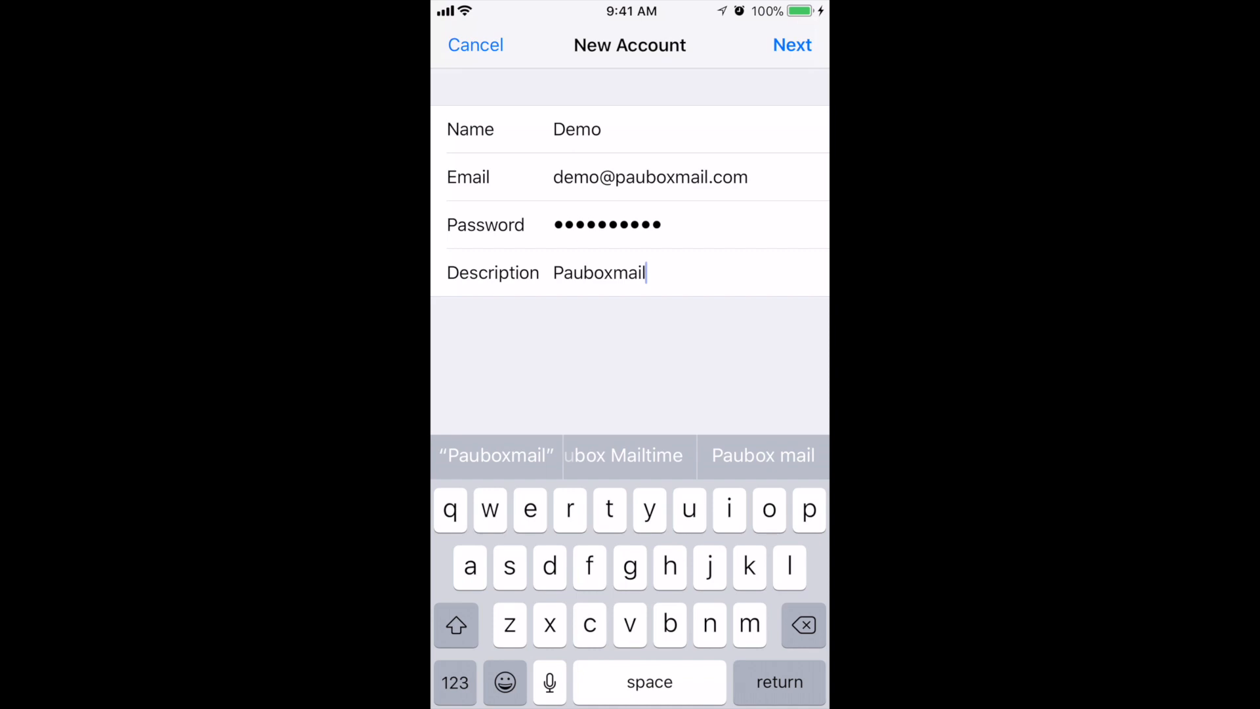
pyautogui.click(791, 45)
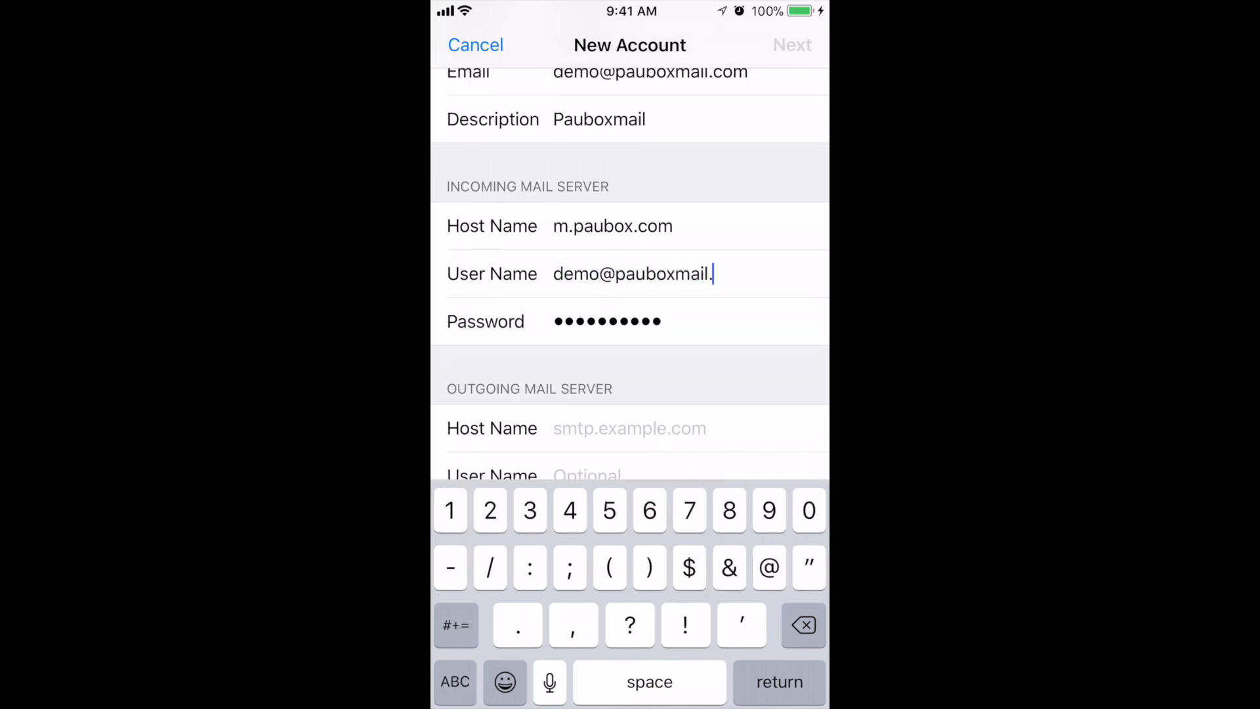
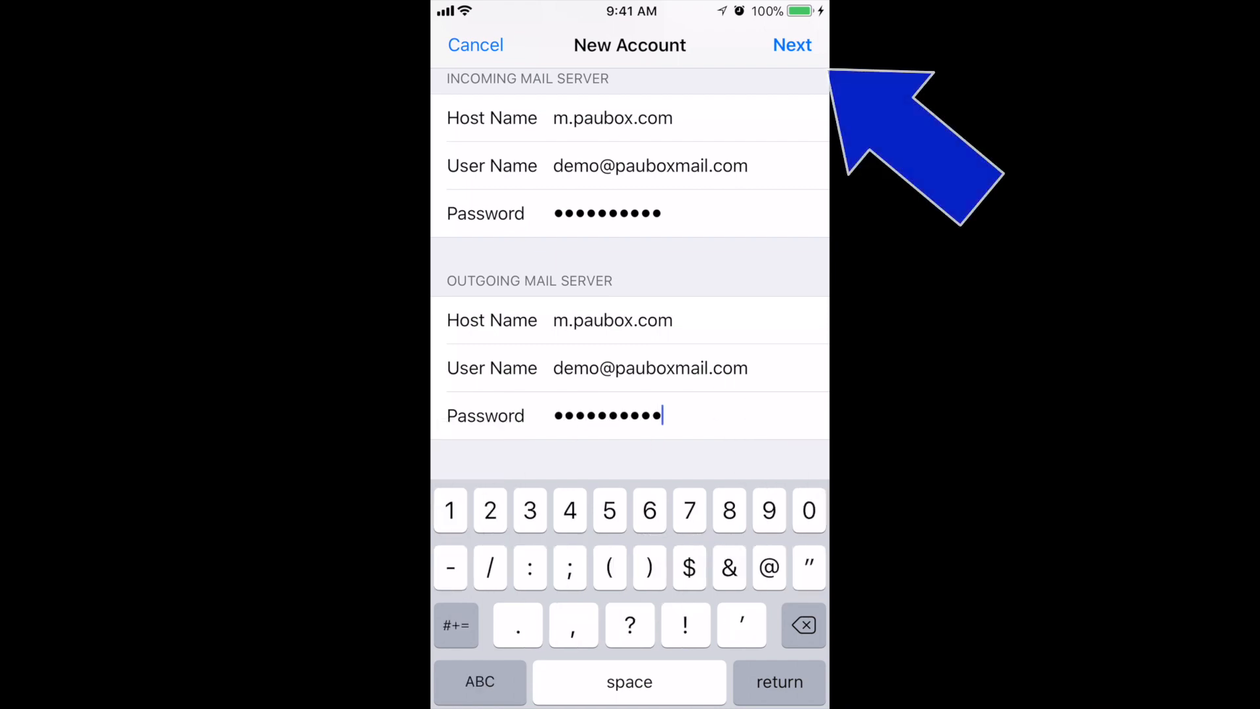
# Step: Verify the server settings and save the account with Mail enabled
pyautogui.click(791, 44)
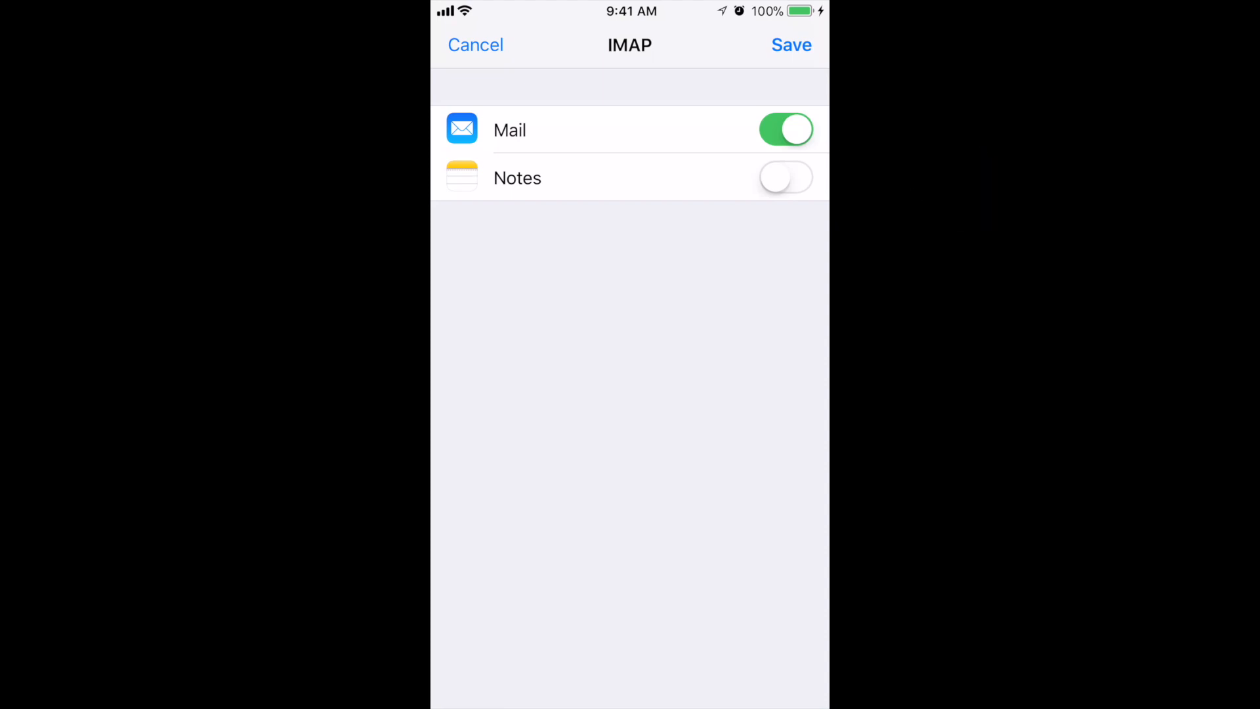
pyautogui.click(791, 46)
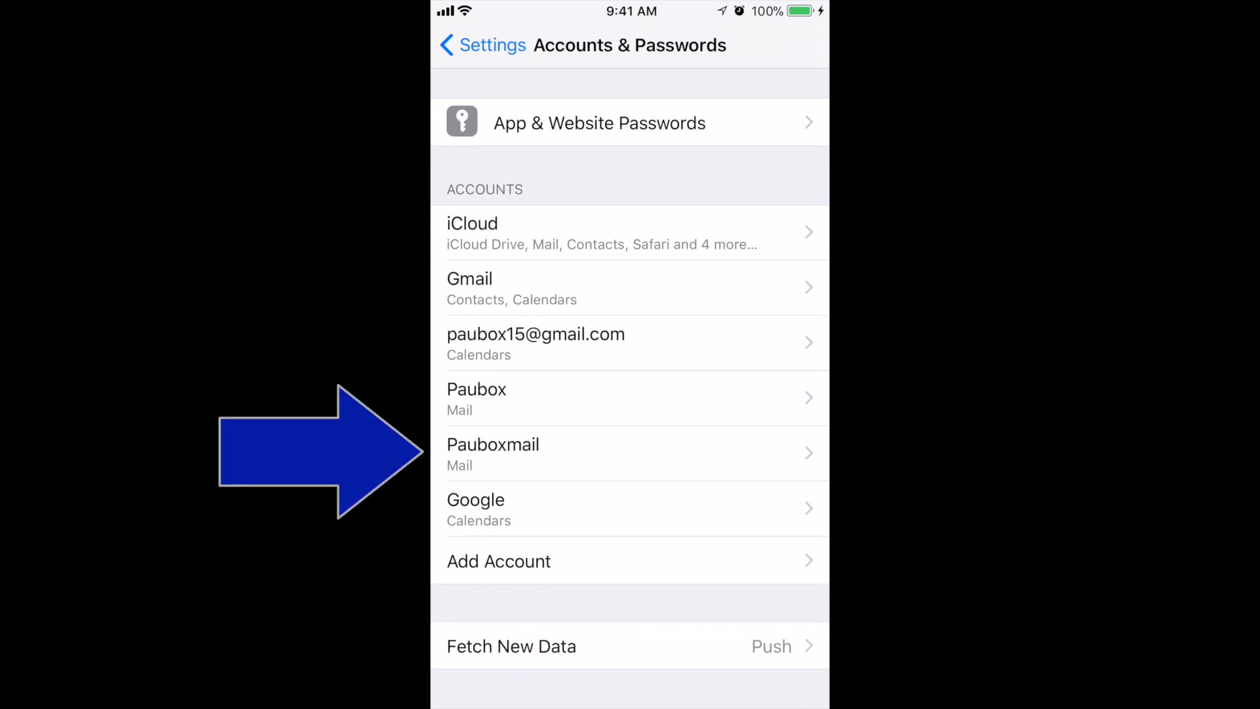
# Step: Set Pauboxmail's advanced Remove deleted messages option to Never and confirm with Done
pyautogui.click(493, 452)
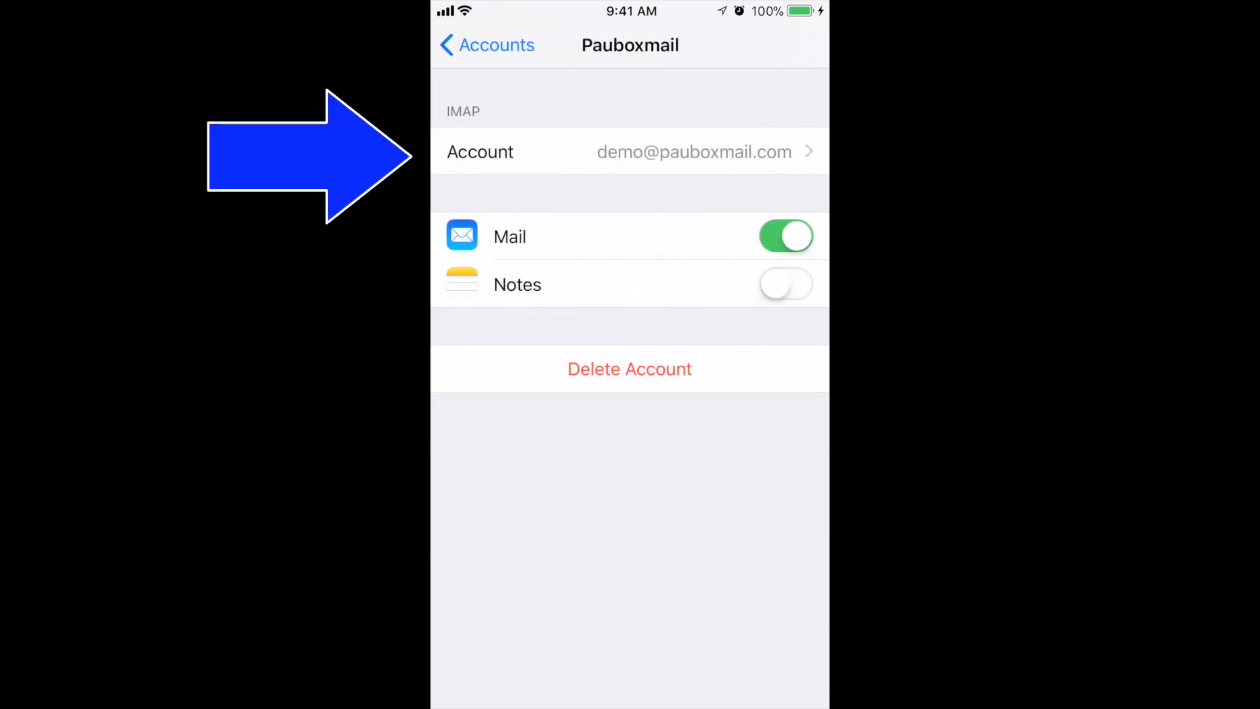
pyautogui.click(629, 152)
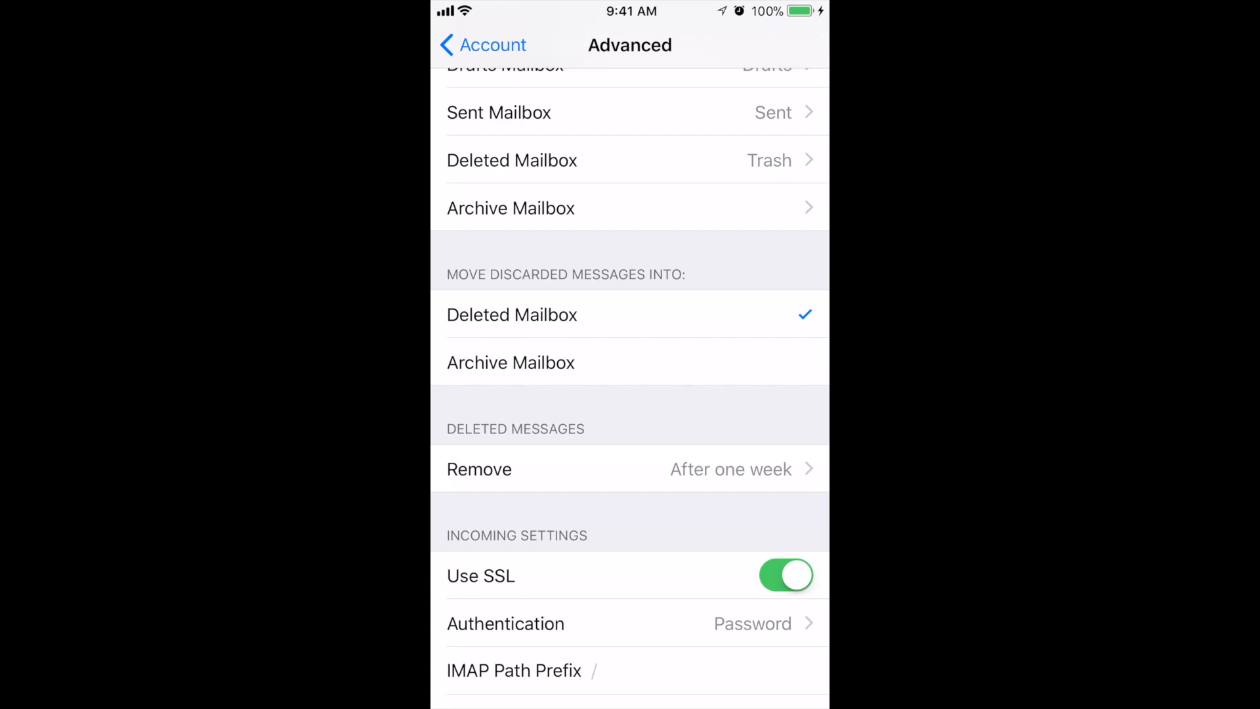
pyautogui.click(480, 469)
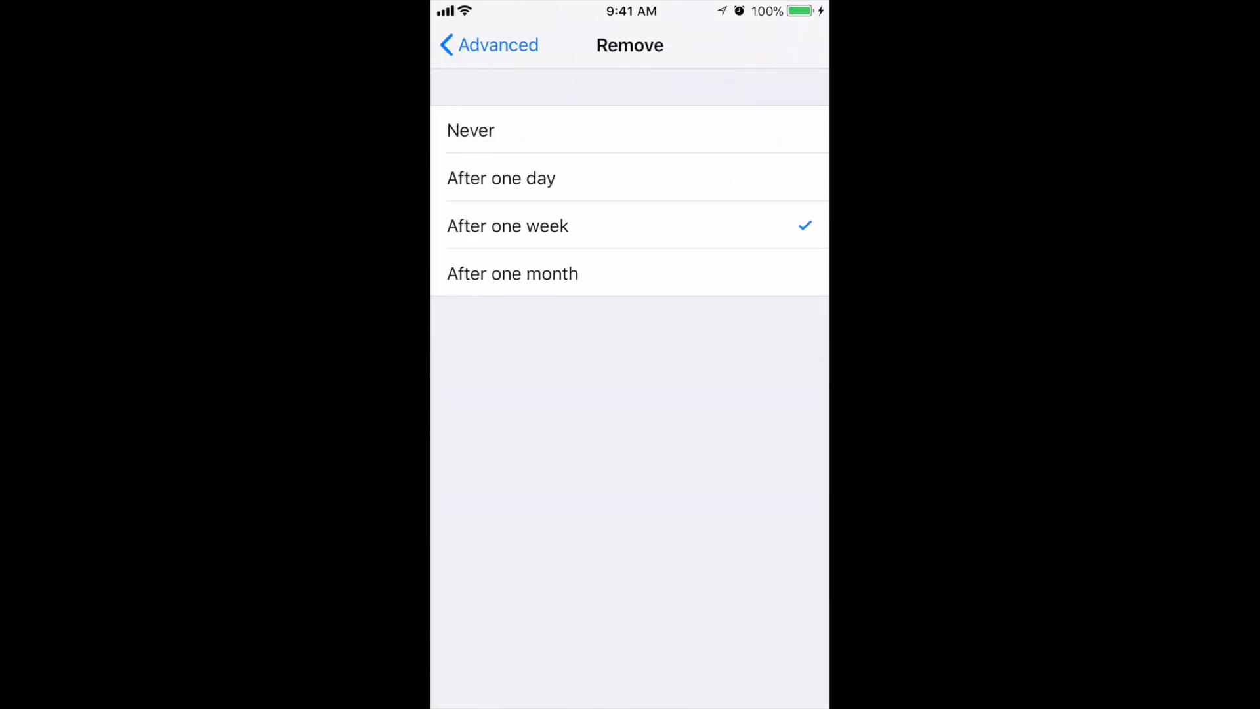
pyautogui.click(472, 130)
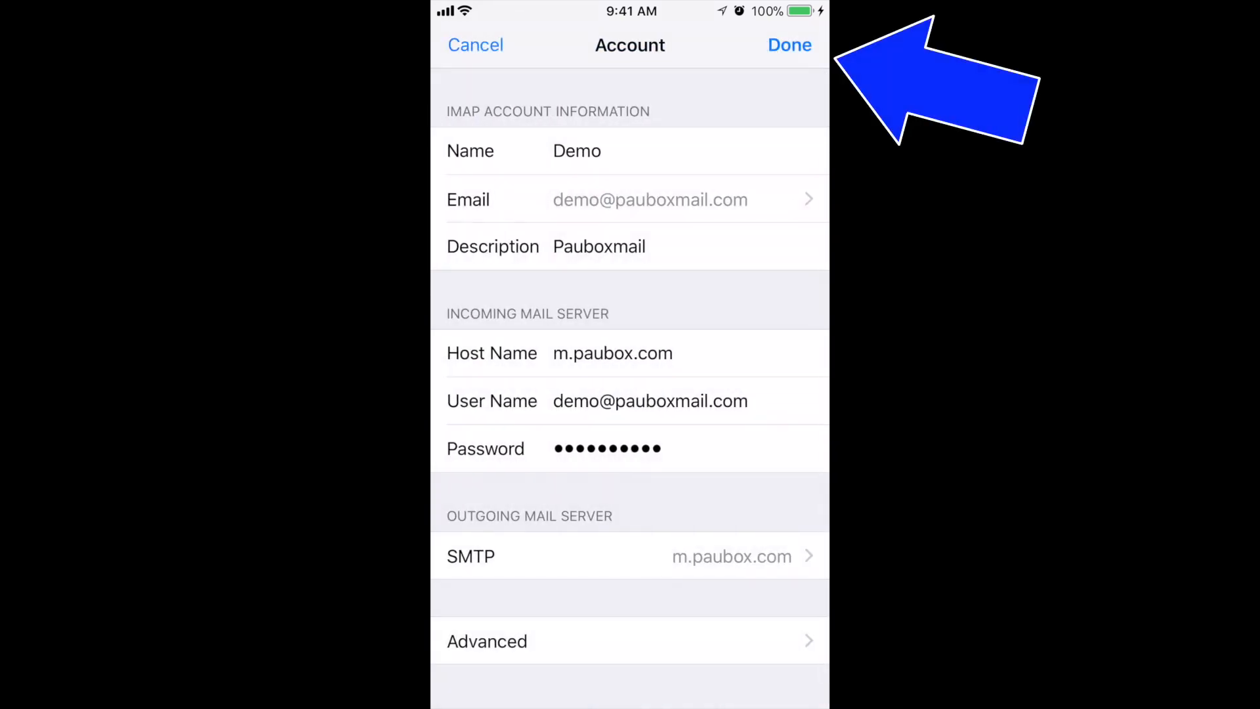
pyautogui.click(788, 45)
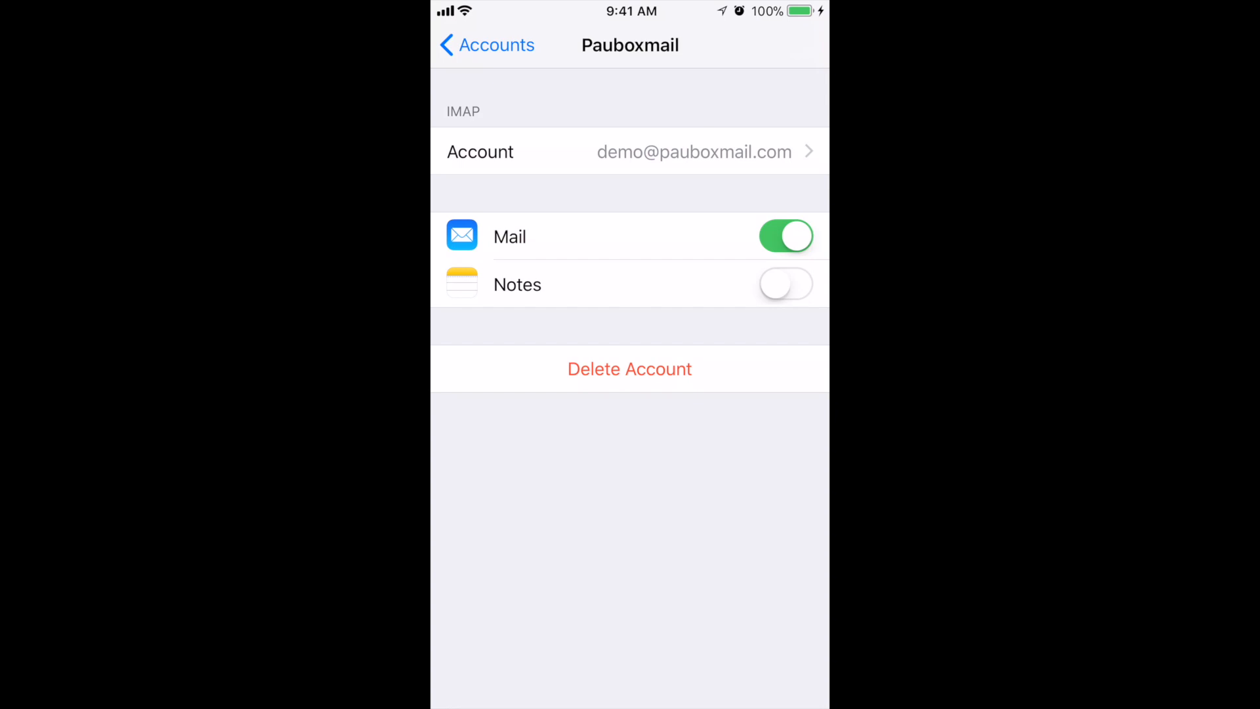